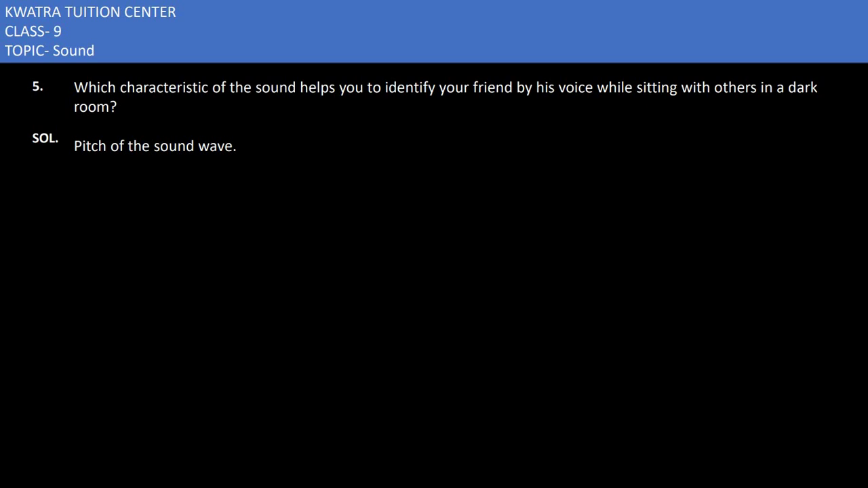
- Draw a yellow vertical axis line with the pen below the SOL text on the left
drag(160, 207, 168, 307)
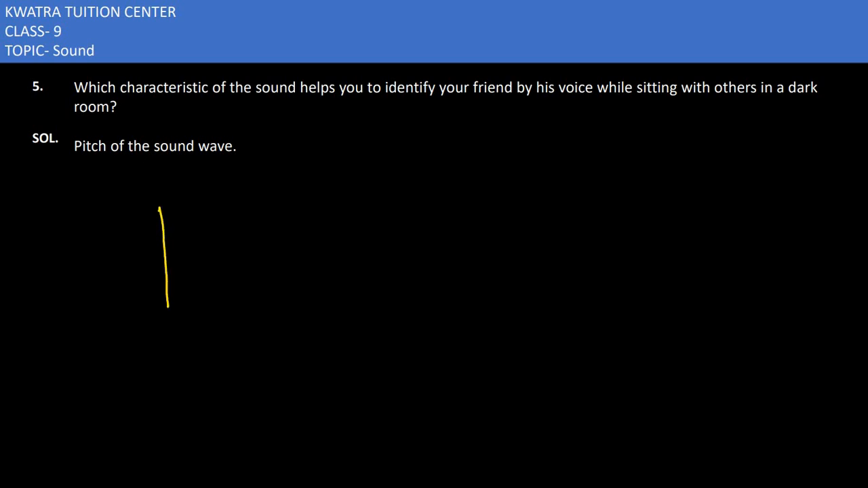
- Draw horizontal and vertical axes for waves A and B, then sketch the waves and underline the answer
drag(170, 263, 304, 263)
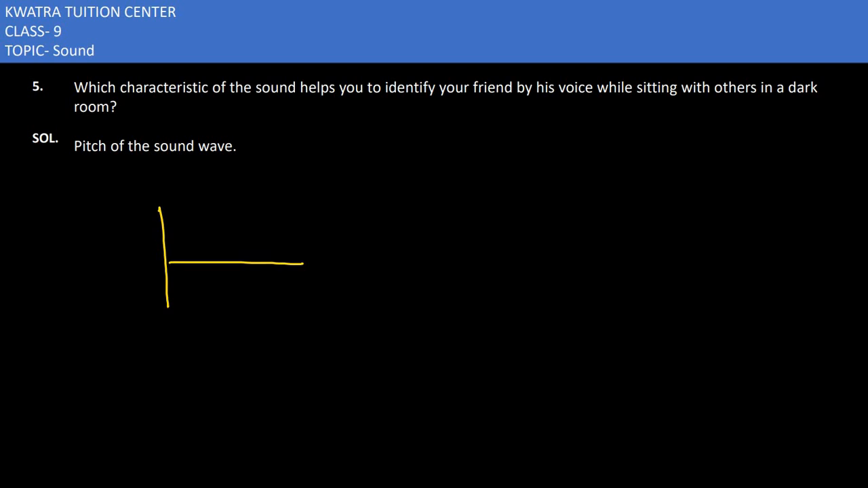
drag(164, 347, 166, 445)
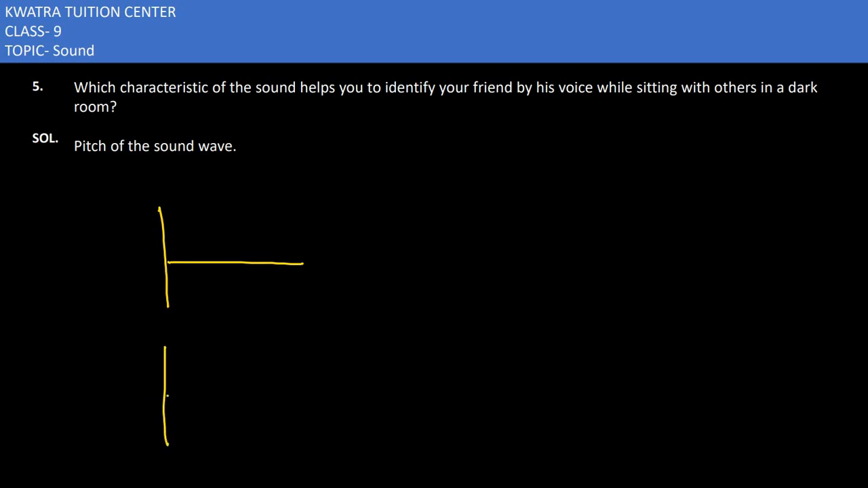
drag(167, 399, 297, 399)
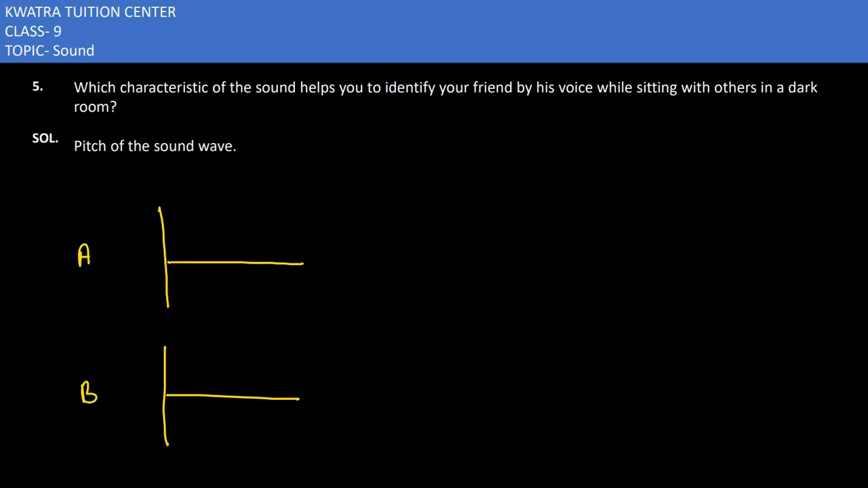
drag(175, 228, 190, 295)
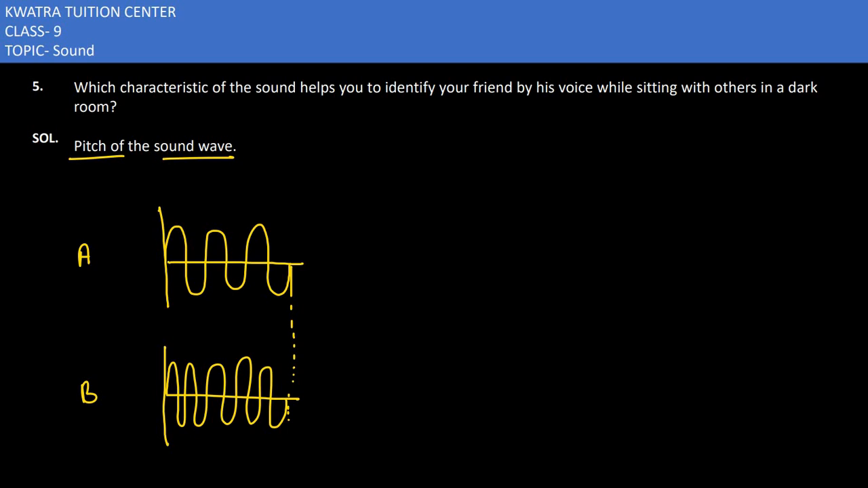
- Draw a new vertical axis on the right and sketch a third wave on it
drag(587, 190, 581, 296)
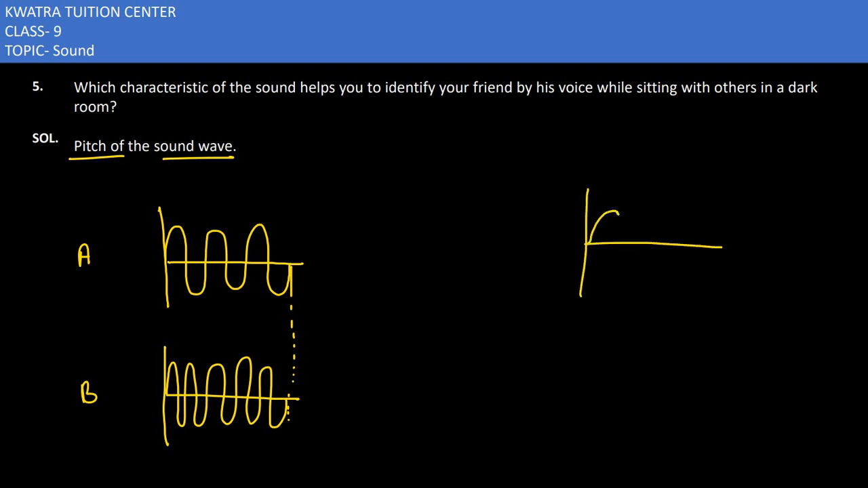
drag(611, 210, 678, 272)
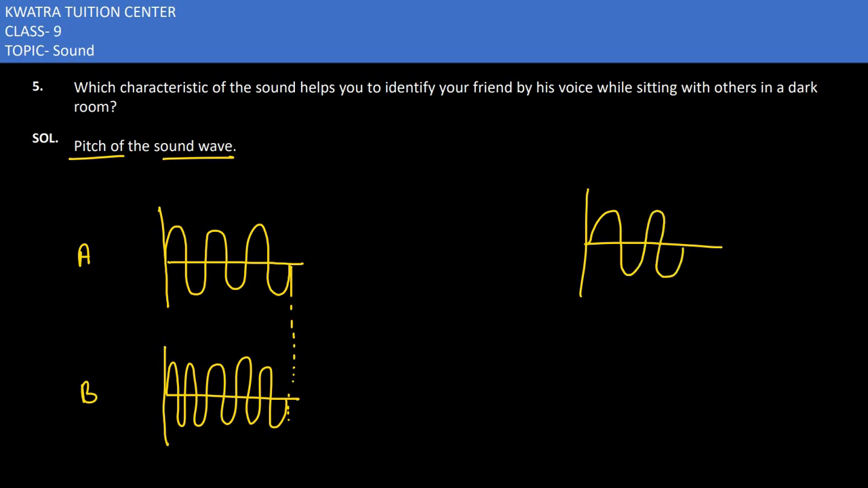